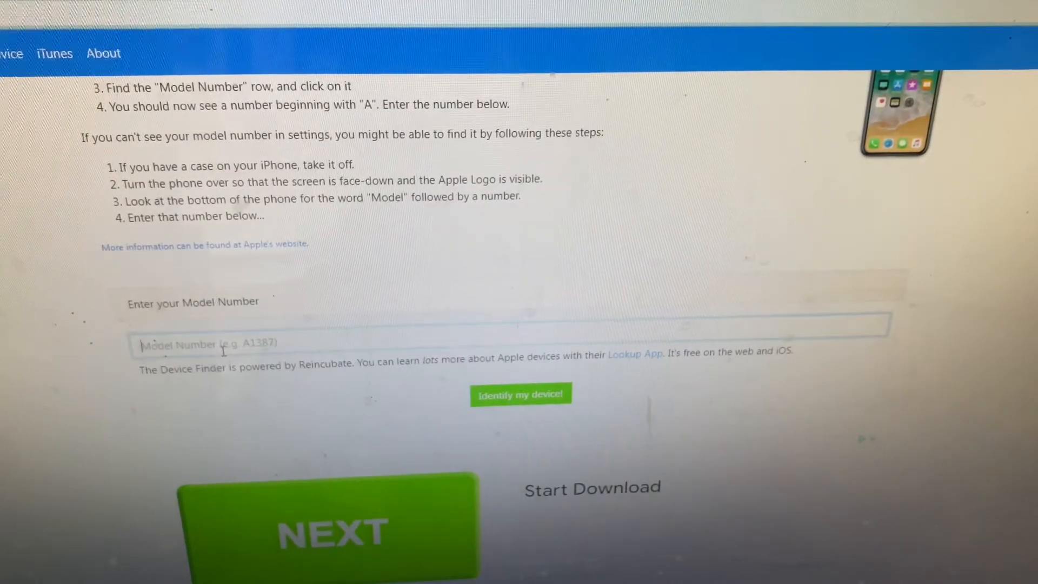
# Step: Identify model number A1349 in Device Finder and reach the iPhone 4 (CDMA) results
pyautogui.write('A134')
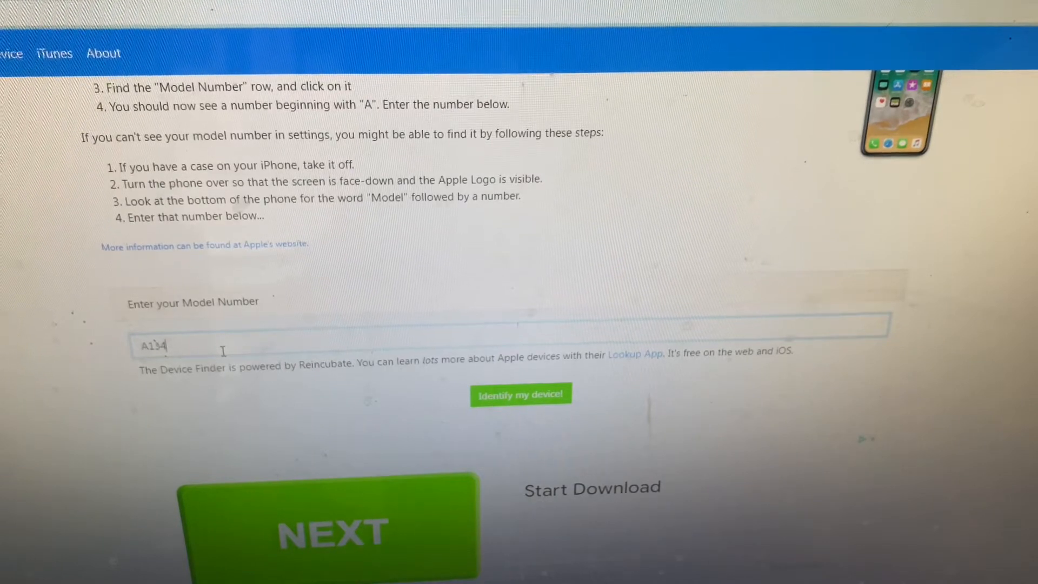
pyautogui.write('9')
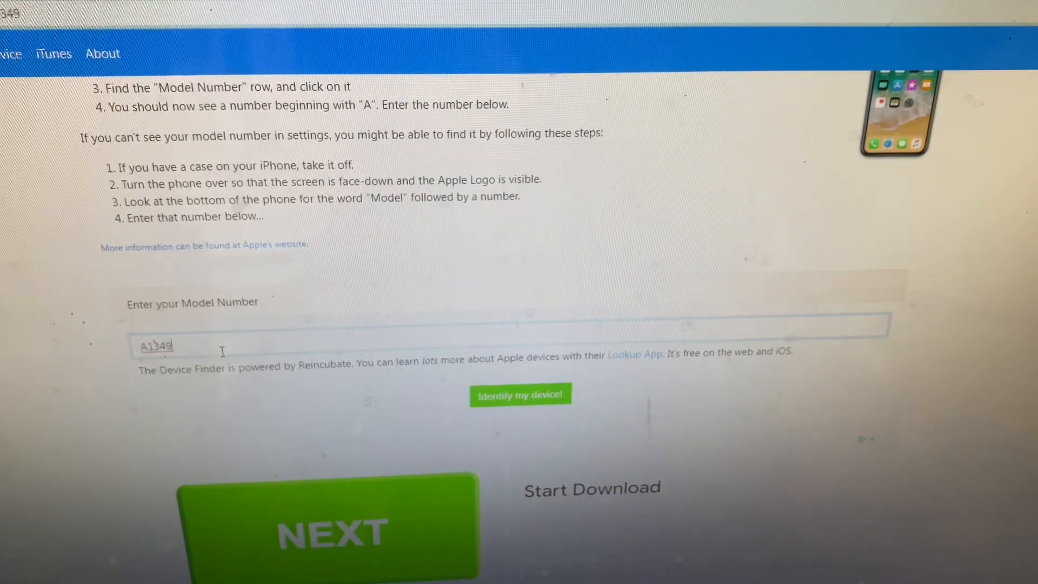
pyautogui.click(520, 395)
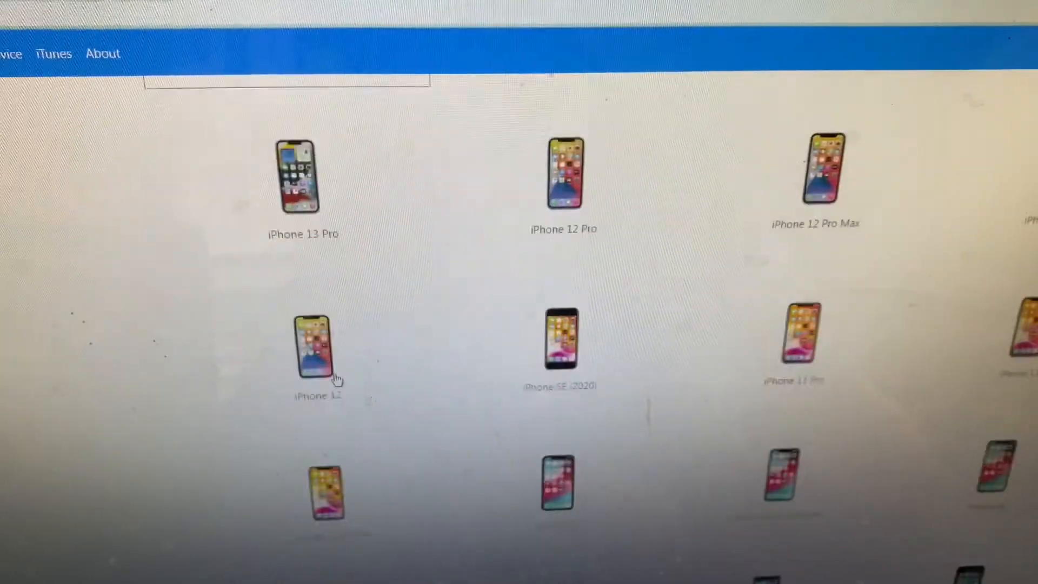
pyautogui.scroll(-3)
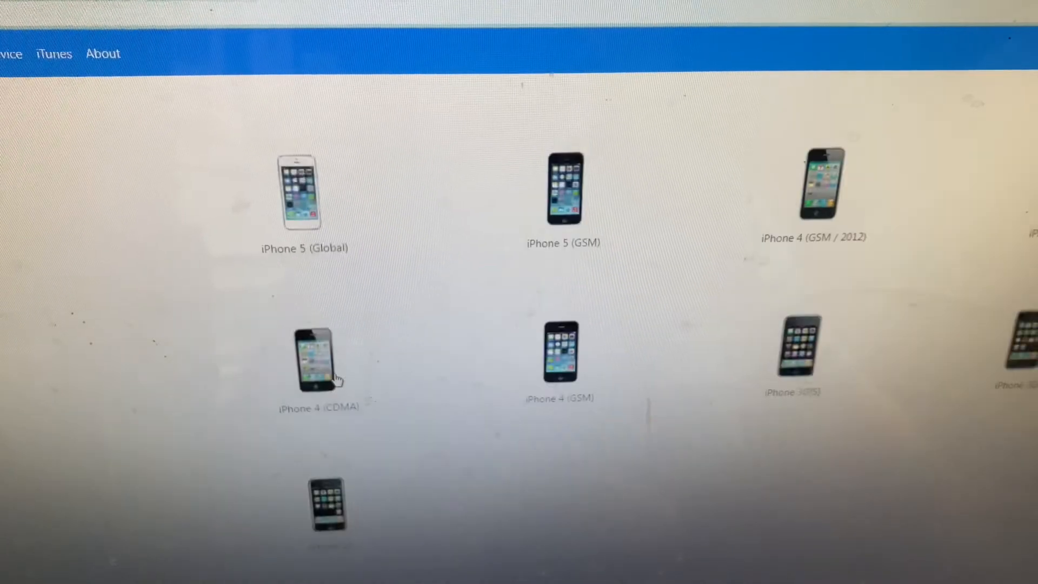
pyautogui.moveTo(864, 222)
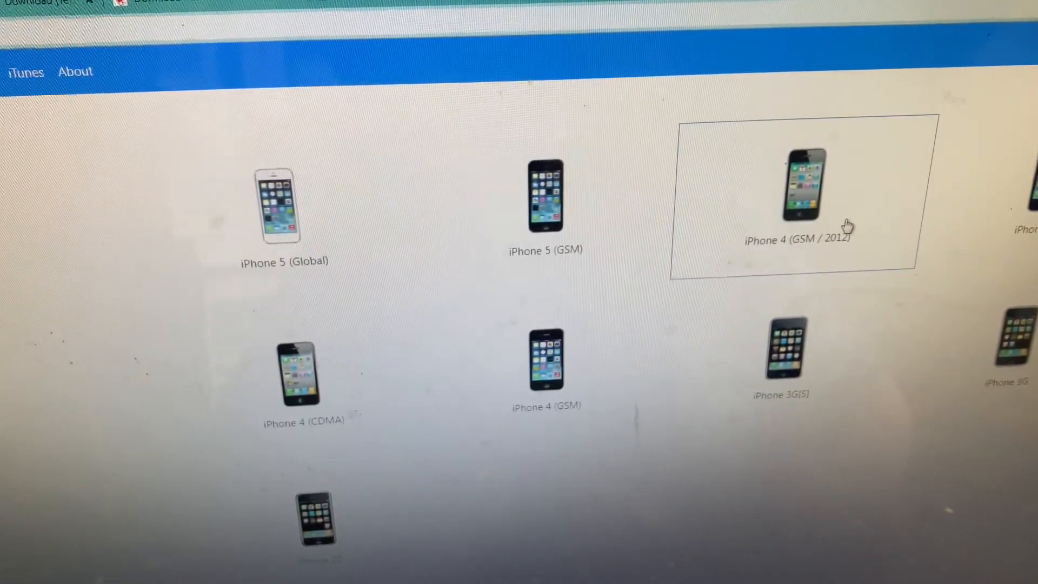
pyautogui.moveTo(40, 156)
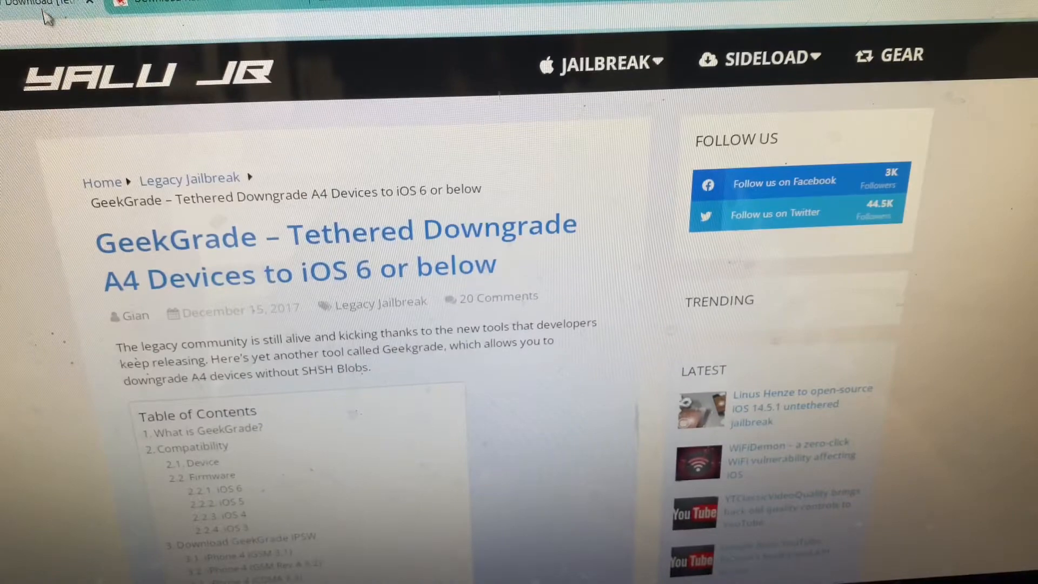
# Step: Scroll the GeekGrade article past Compatibility to the iPhone 4 IPSW download list
pyautogui.scroll(-3)
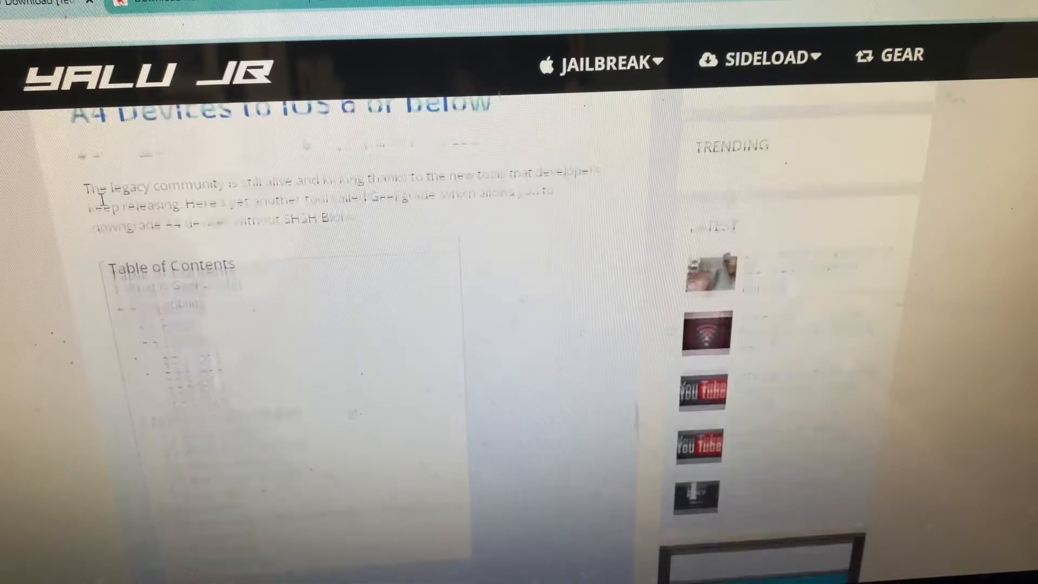
pyautogui.scroll(-3)
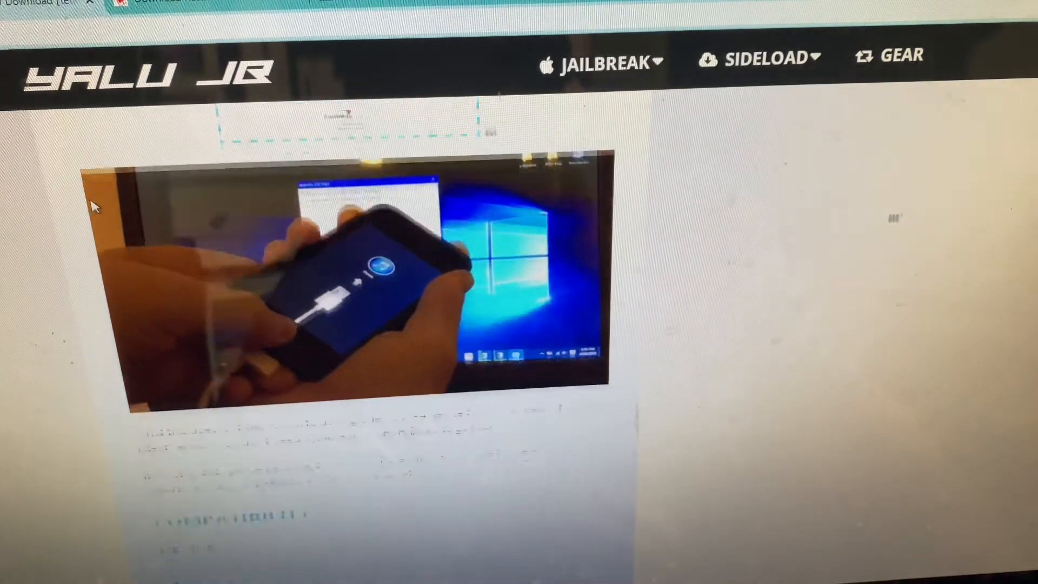
pyautogui.scroll(-3)
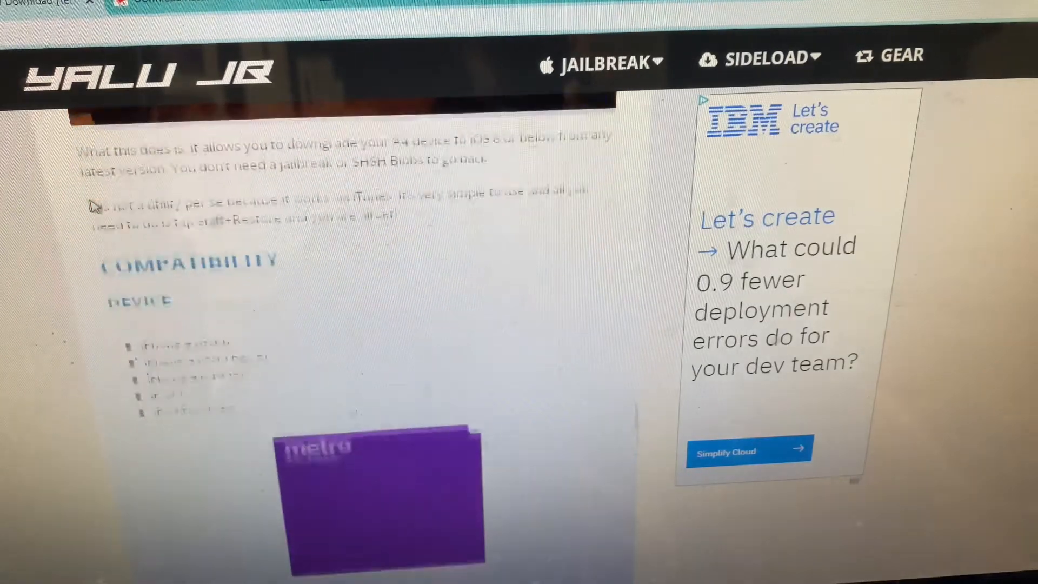
pyautogui.scroll(-3)
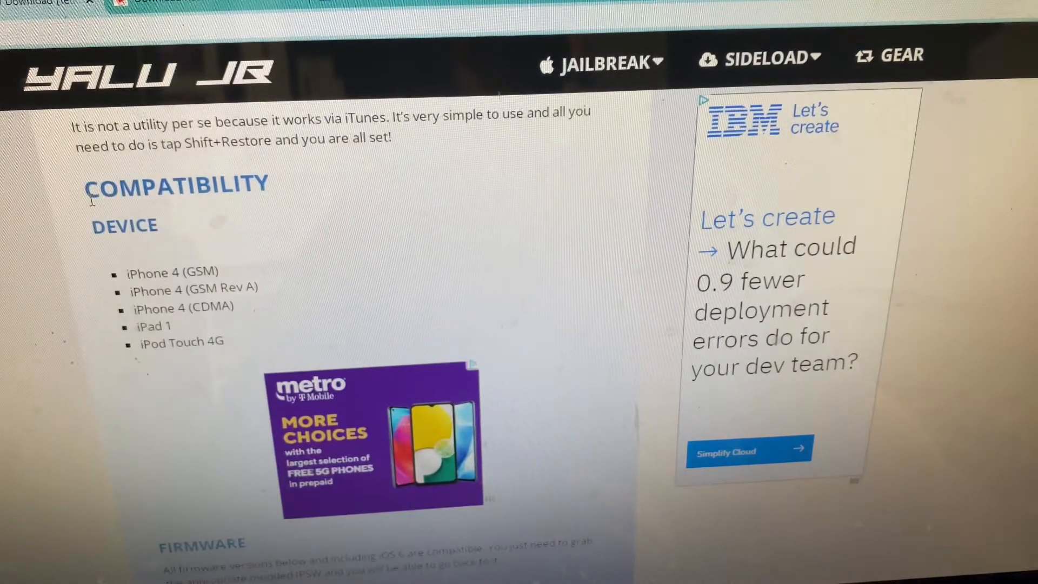
pyautogui.scroll(-3)
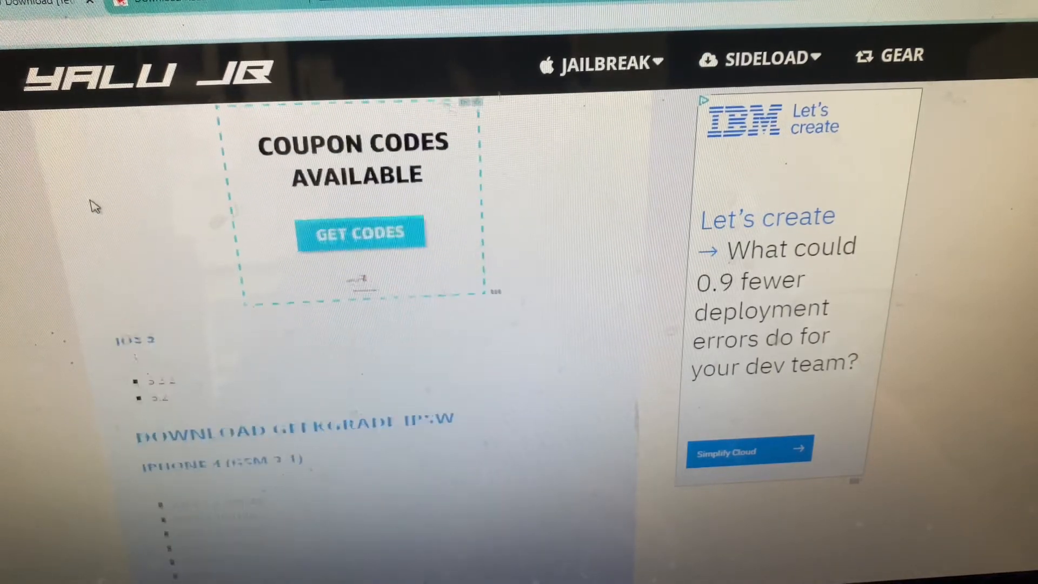
pyautogui.scroll(-3)
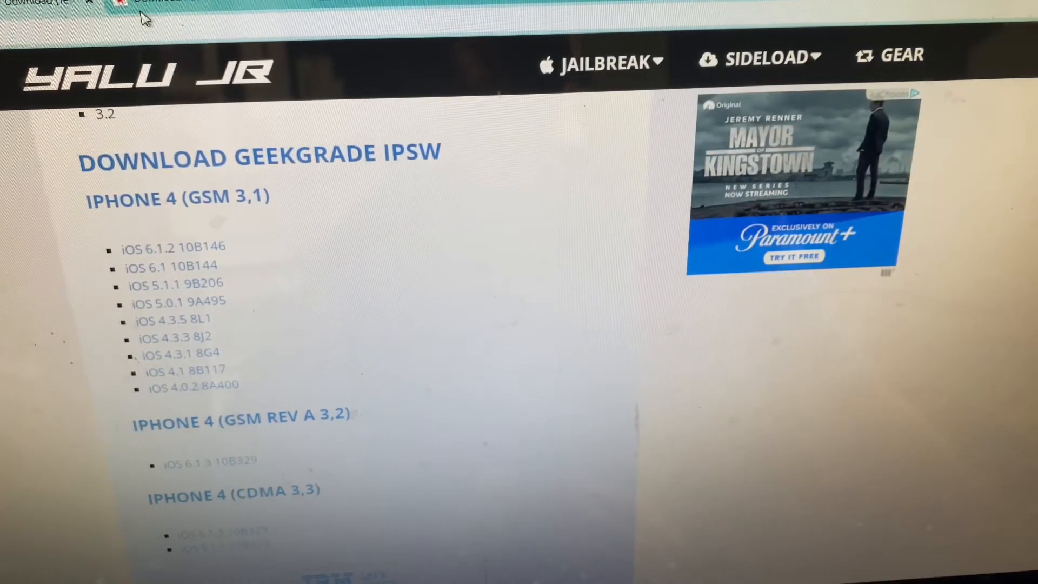
pyautogui.moveTo(152, 5)
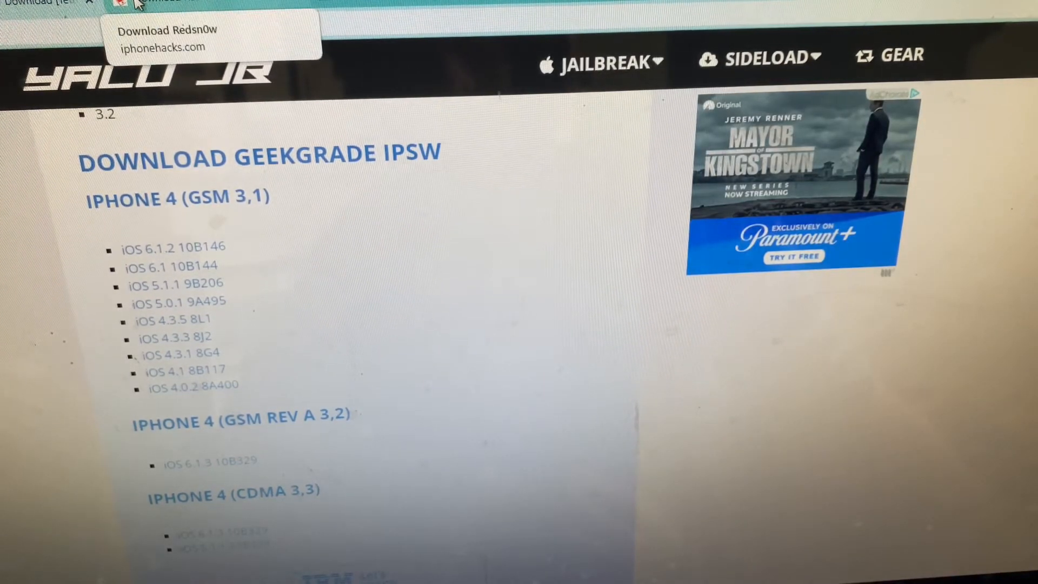
# Step: Switch to the iPhoneHacks Download Redsn0w tab and scroll down its page
pyautogui.click(165, 3)
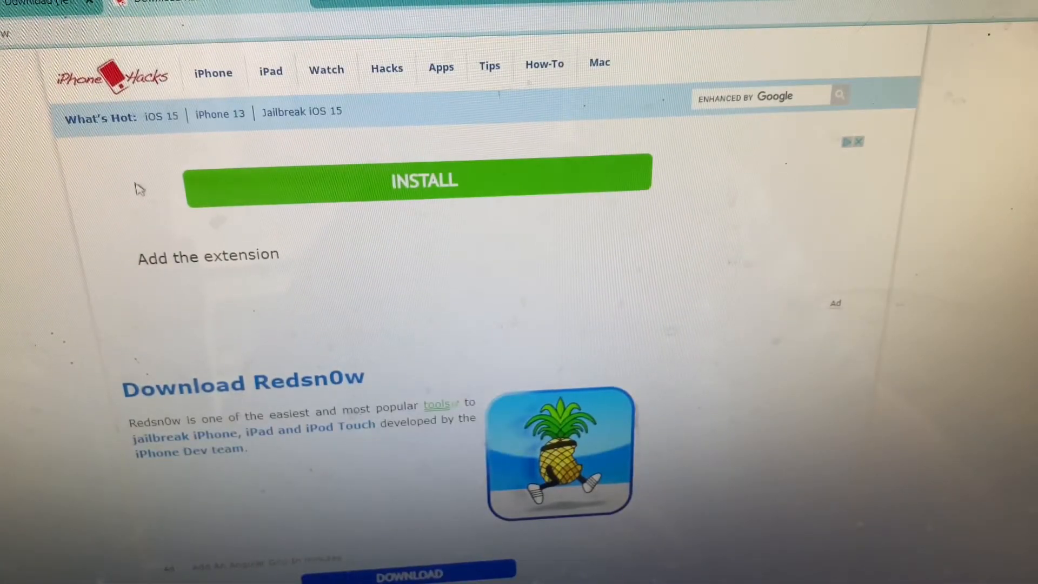
pyautogui.scroll(-3)
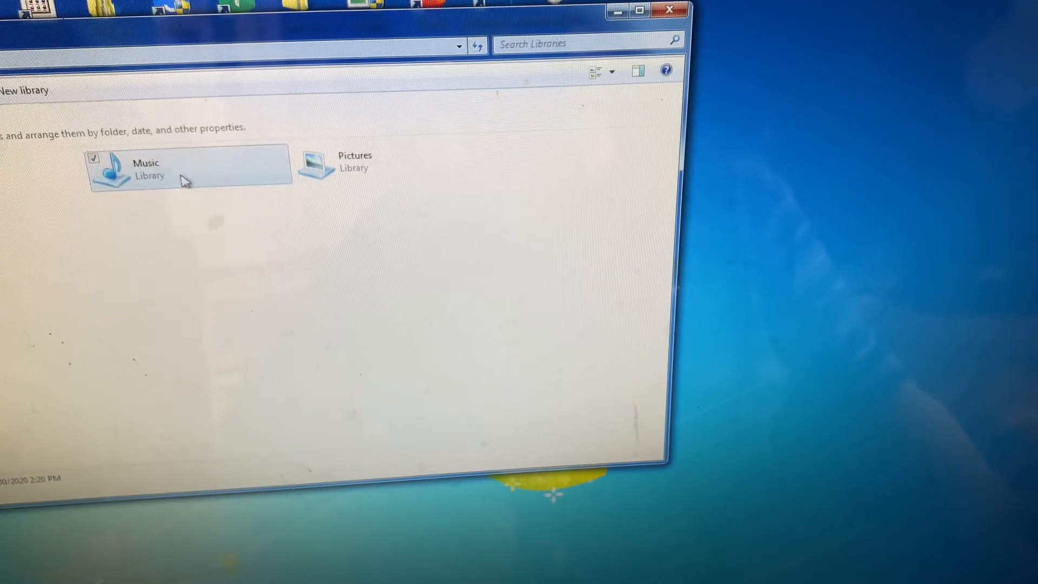
pyautogui.moveTo(158, 178)
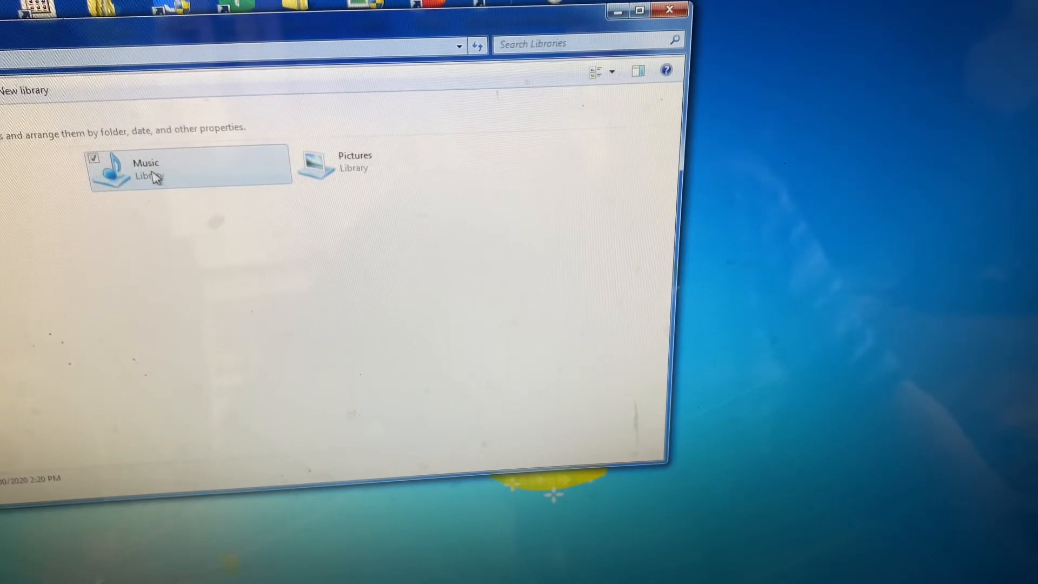
# Step: Move the iTunes folder in the Music library to the Recycle Bin
pyautogui.doubleClick(146, 166)
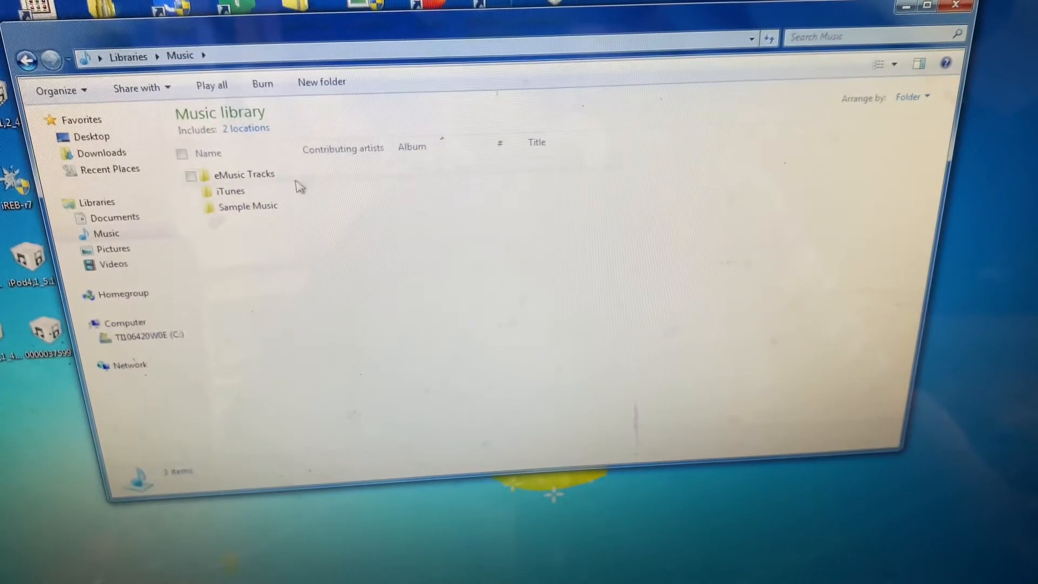
pyautogui.moveTo(230, 191)
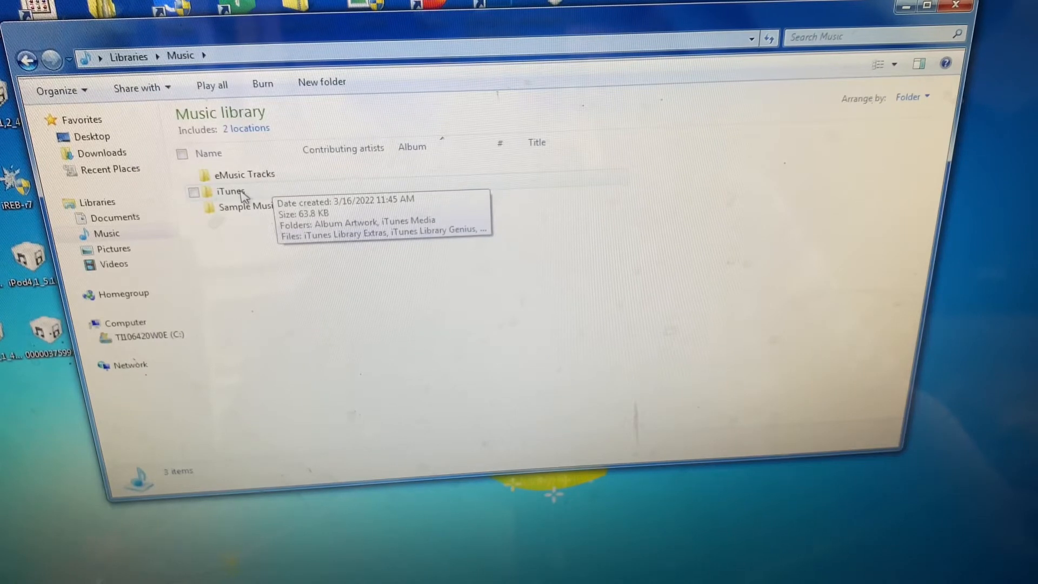
pyautogui.rightClick(231, 192)
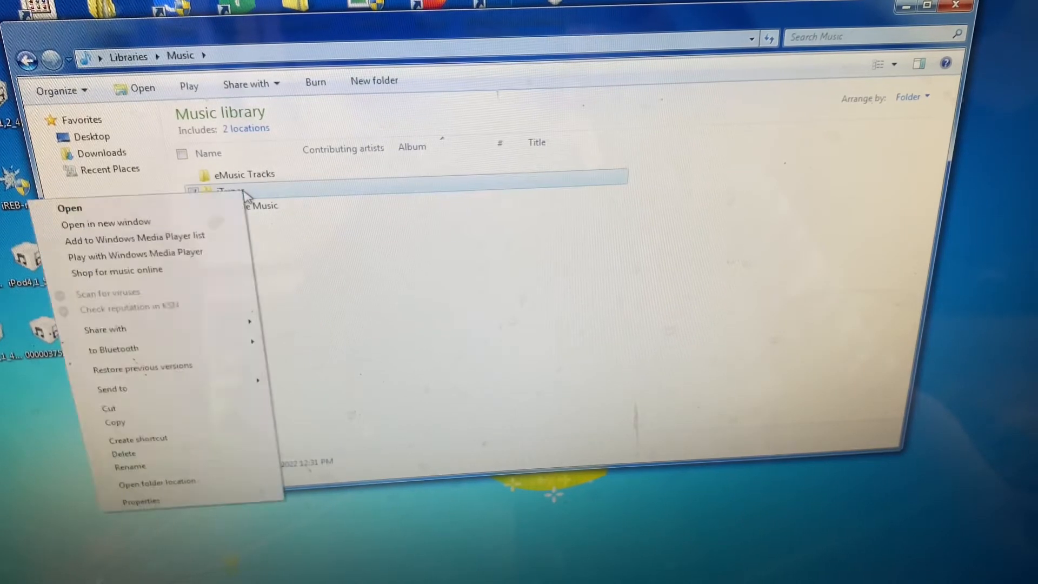
pyautogui.click(123, 453)
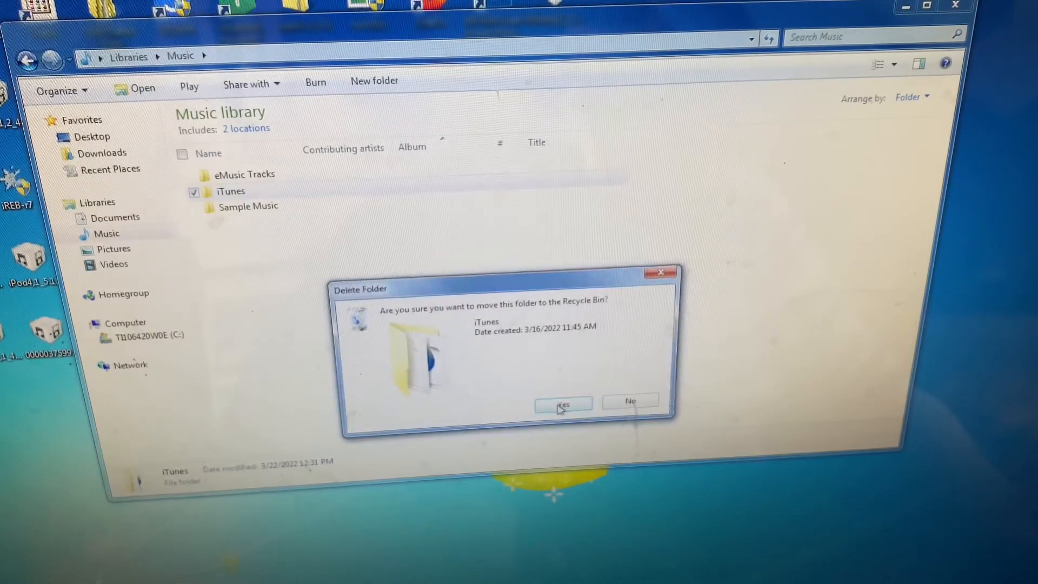
pyautogui.click(563, 404)
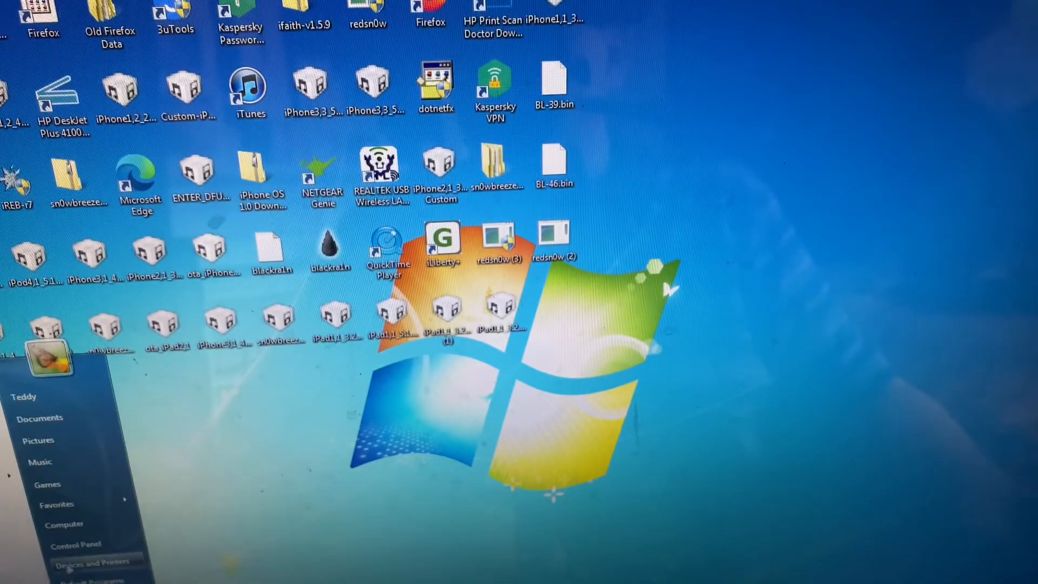
# Step: Reach Control Panel's installed programs list and select Apple Application Support
pyautogui.click(76, 544)
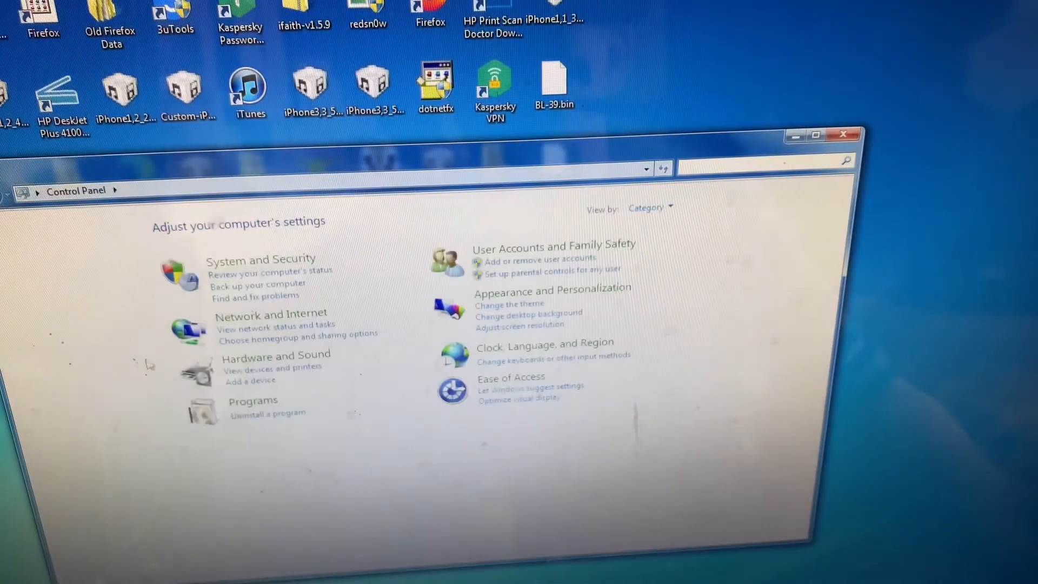
pyautogui.click(269, 412)
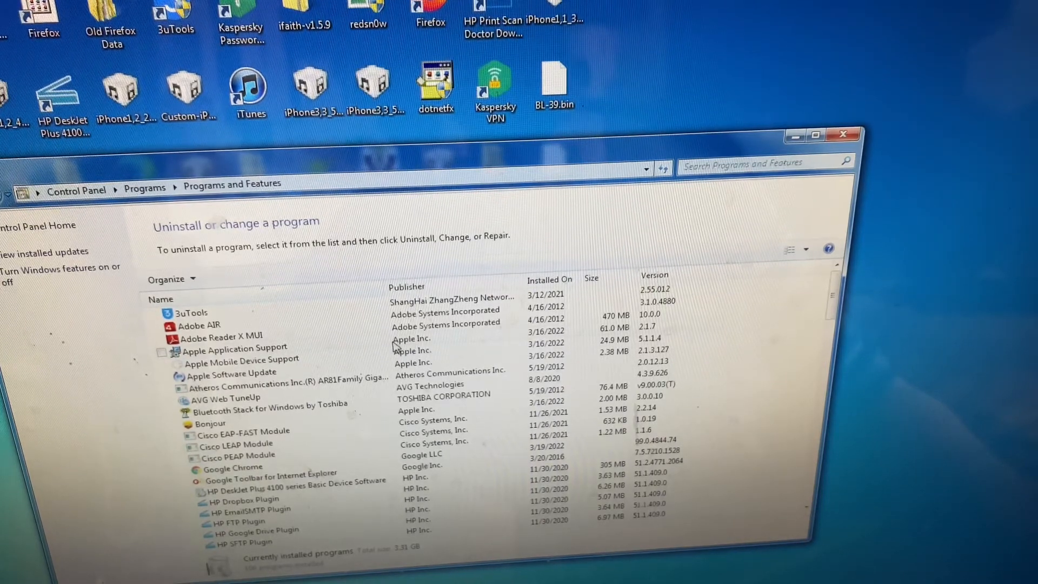
pyautogui.click(233, 347)
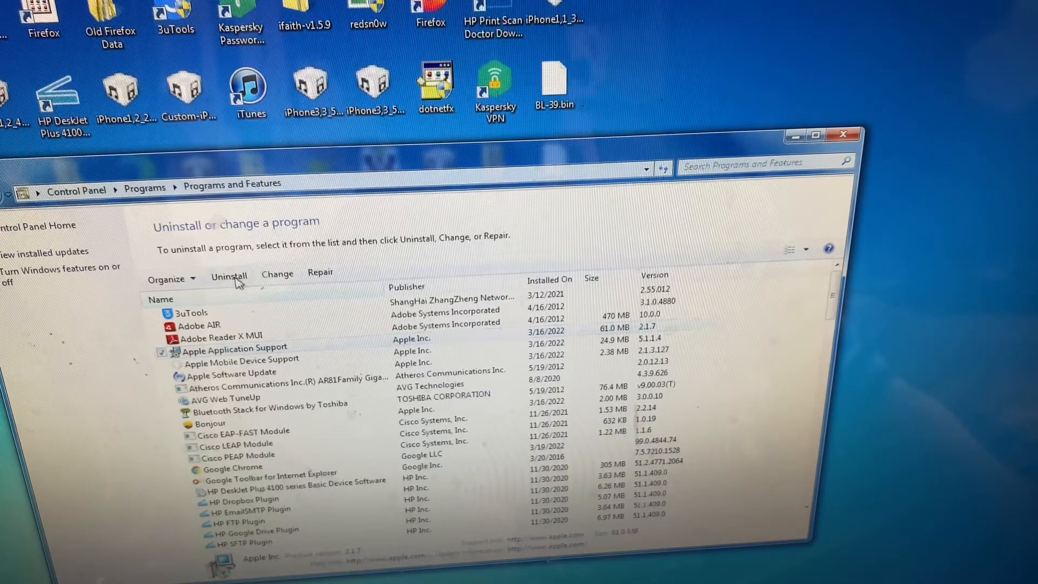
# Step: Uninstall Apple Application Support, allowing UAC and closing blocking applications
pyautogui.click(229, 275)
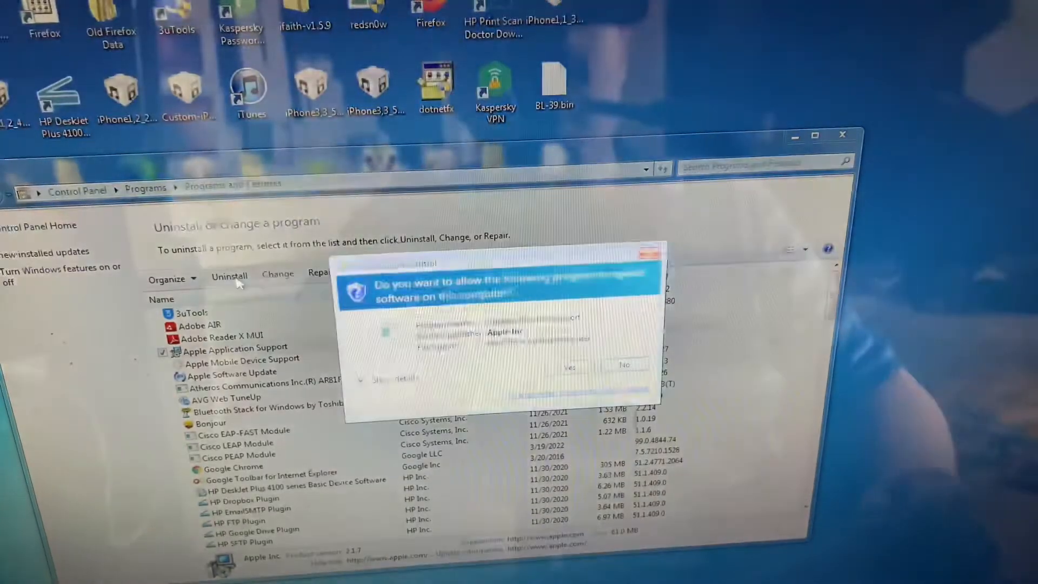
pyautogui.click(568, 367)
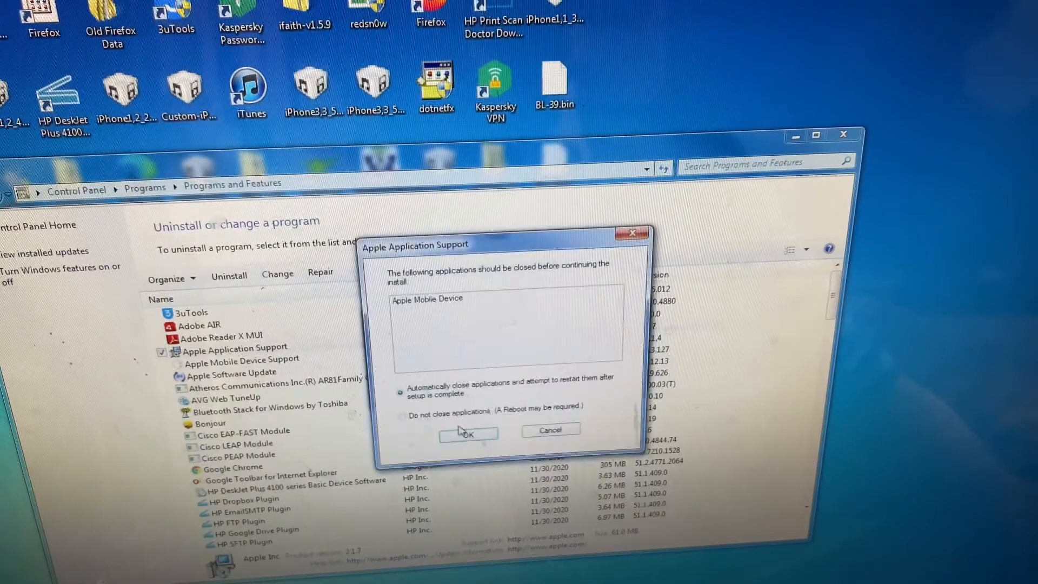
pyautogui.click(468, 433)
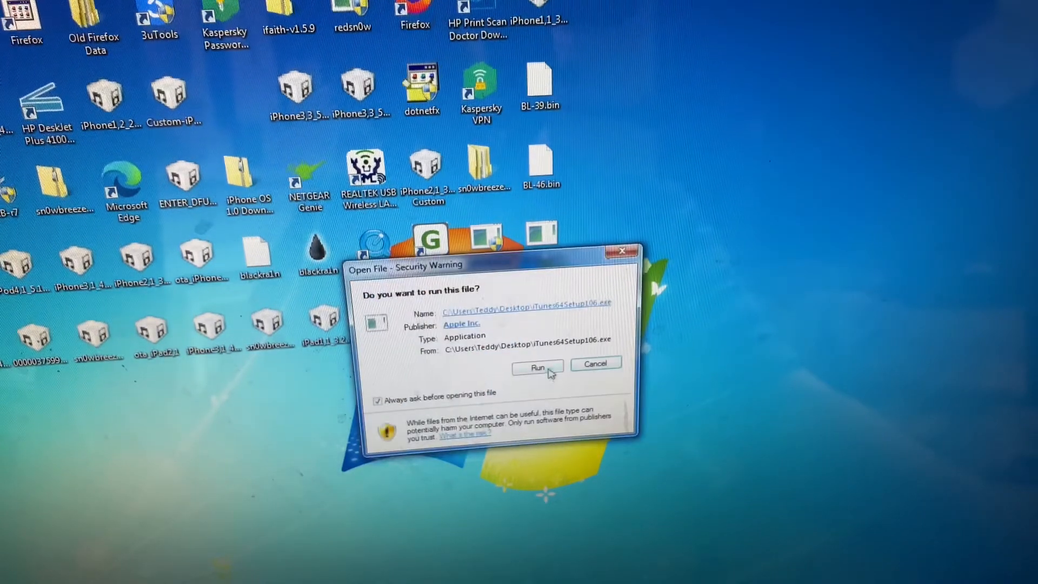
# Step: Run iTunes64Setup106.exe and allow it through UAC so installation begins
pyautogui.click(538, 367)
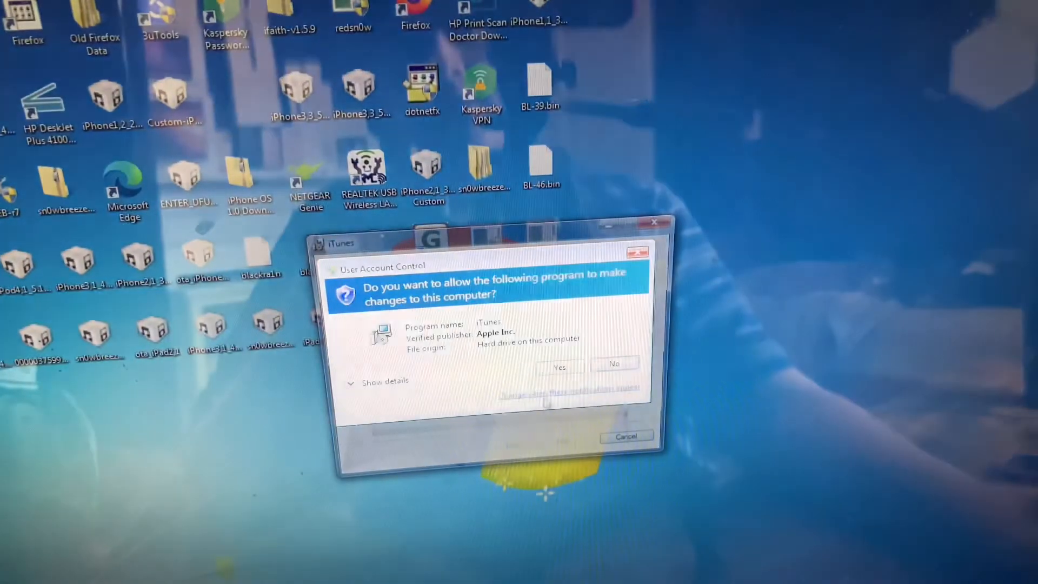
pyautogui.click(559, 367)
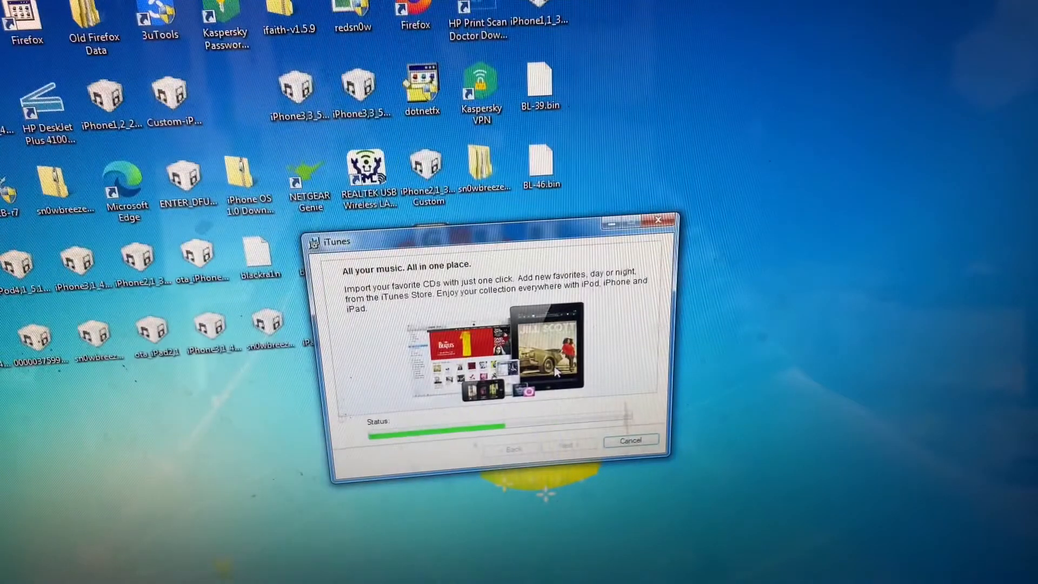